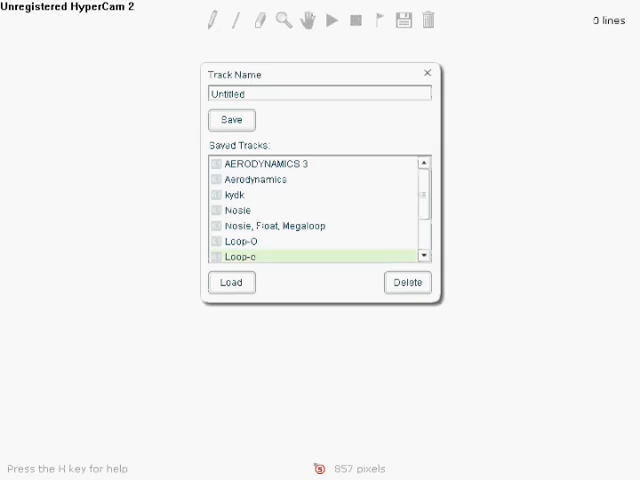
# Step: Load the selected saved track and watch the rider sled down the steep lines
pyautogui.click(231, 282)
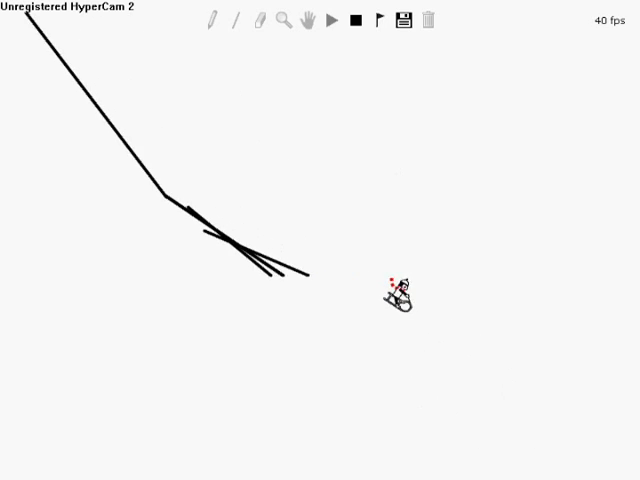
pyautogui.click(333, 20)
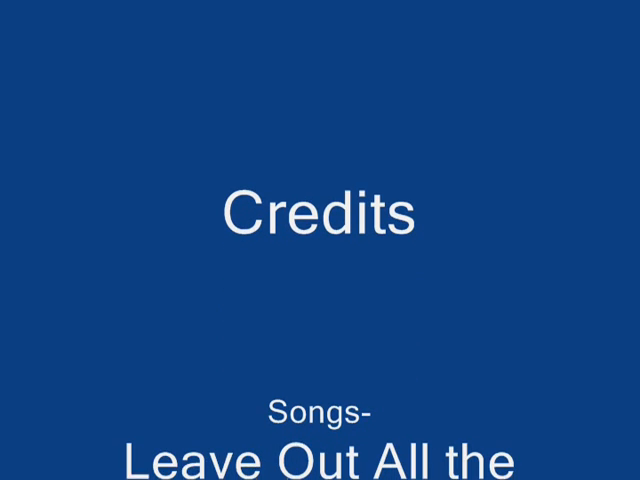
# Step: Scroll the credits through Songs, Artist and Linerider.org thanks to 'Thanks For Watching'
pyautogui.scroll(3)
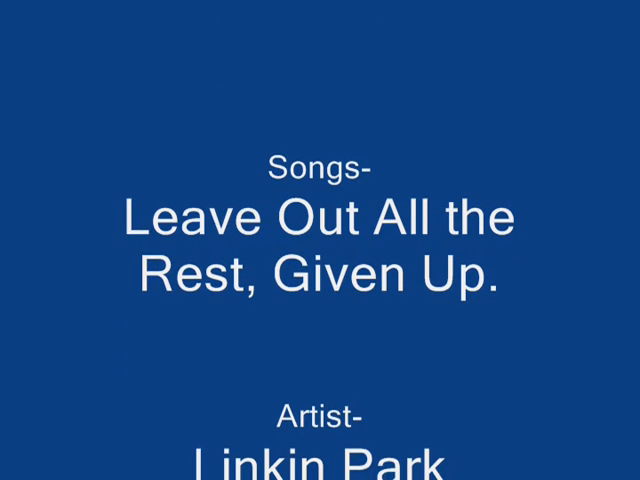
pyautogui.scroll(3)
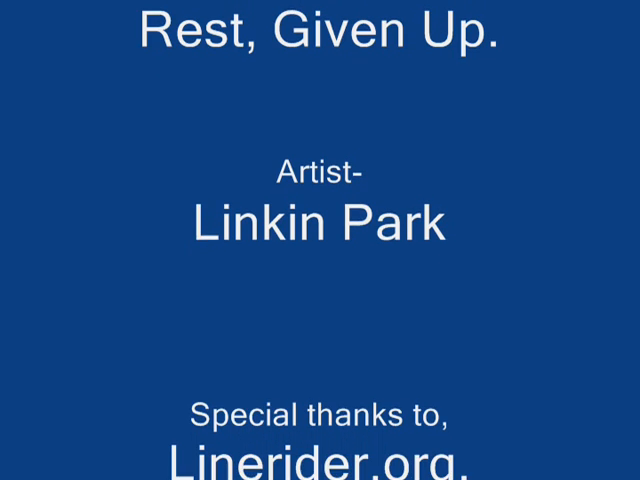
pyautogui.scroll(3)
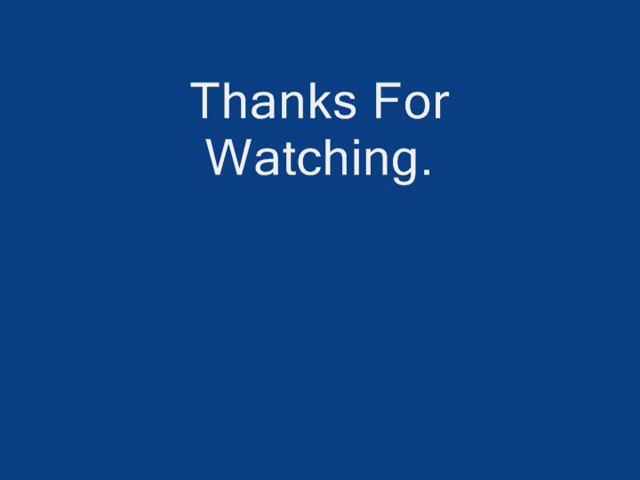
pyautogui.scroll(3)
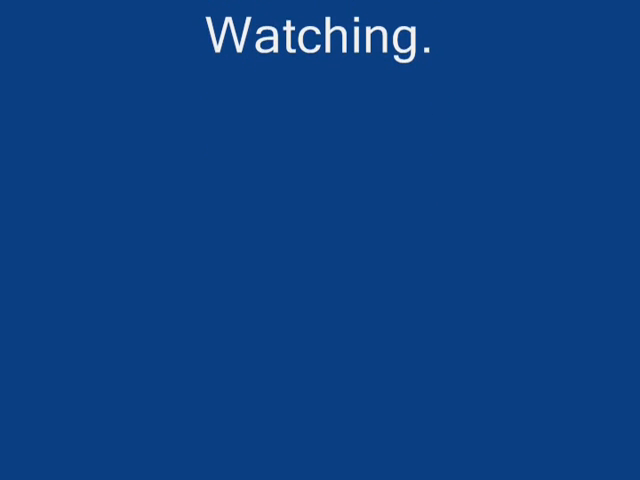